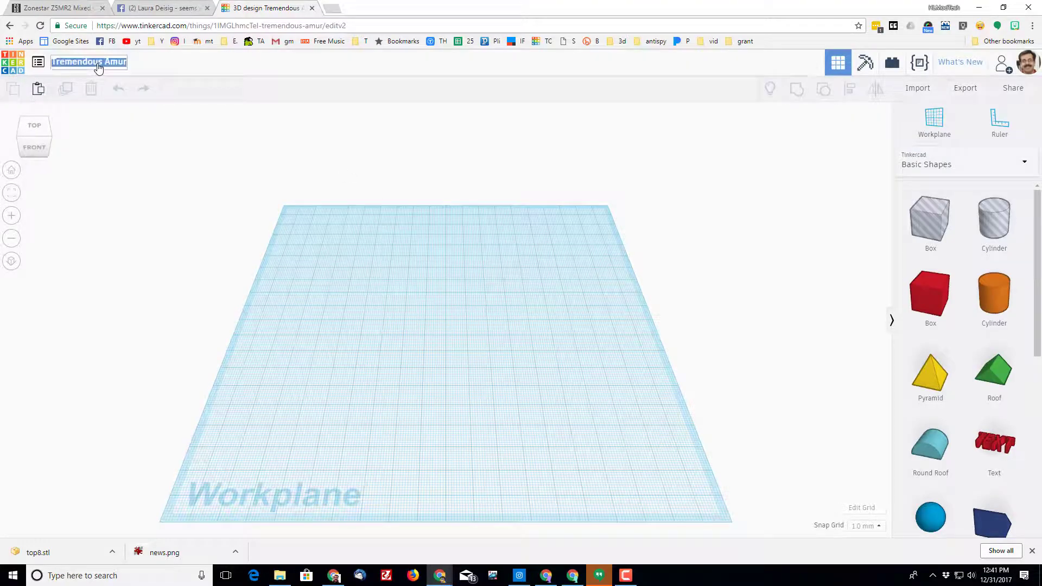
Rename the new design from 'Tremendous Amur' to 'coaster'.
text(coaster)
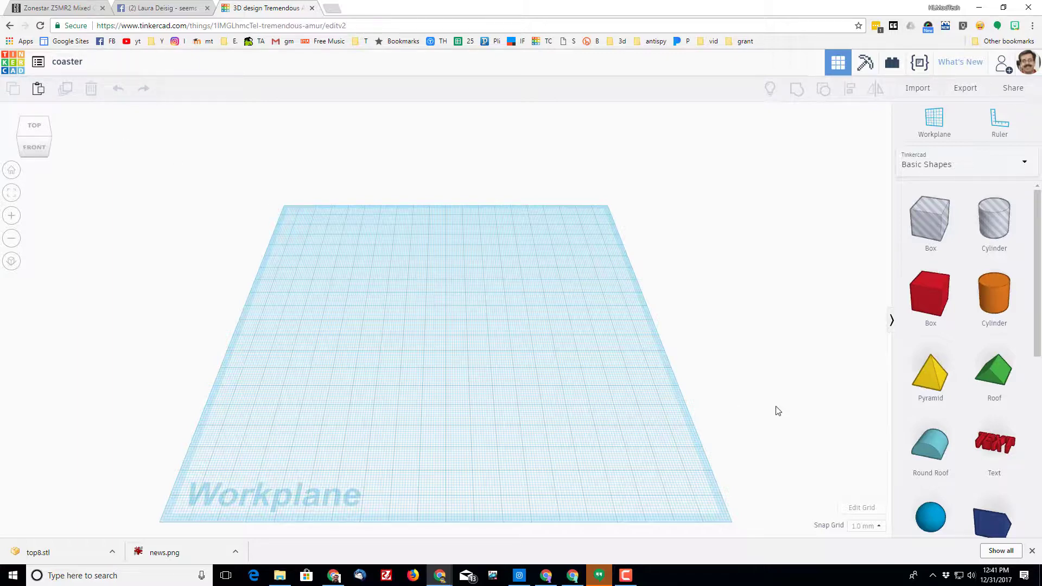
mouse_move(986, 302)
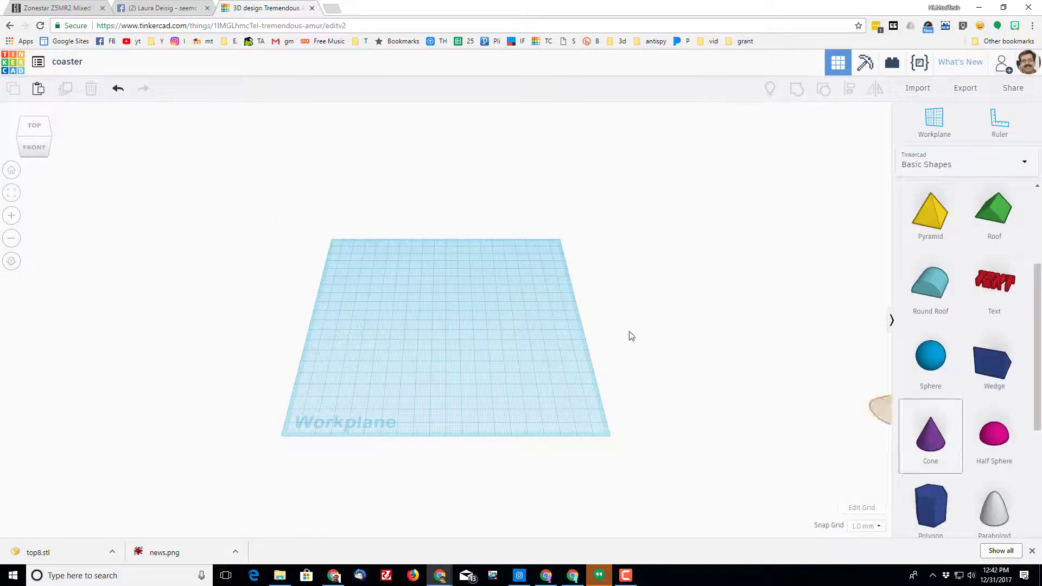
Place a cone and reshape it into a disc: radius 40, height 2, 64 sides.
click(930, 435)
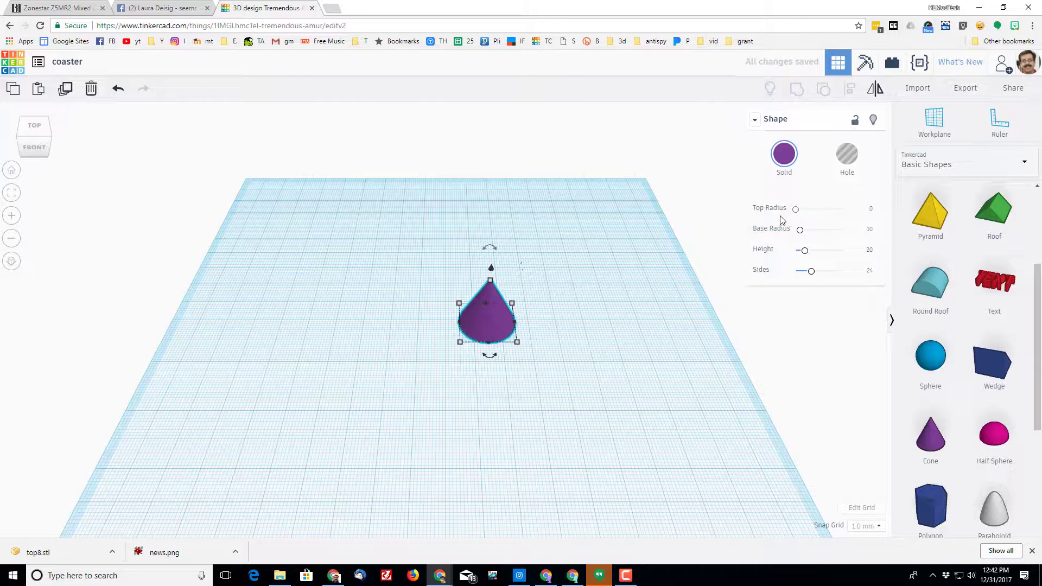
mouse_move(805, 231)
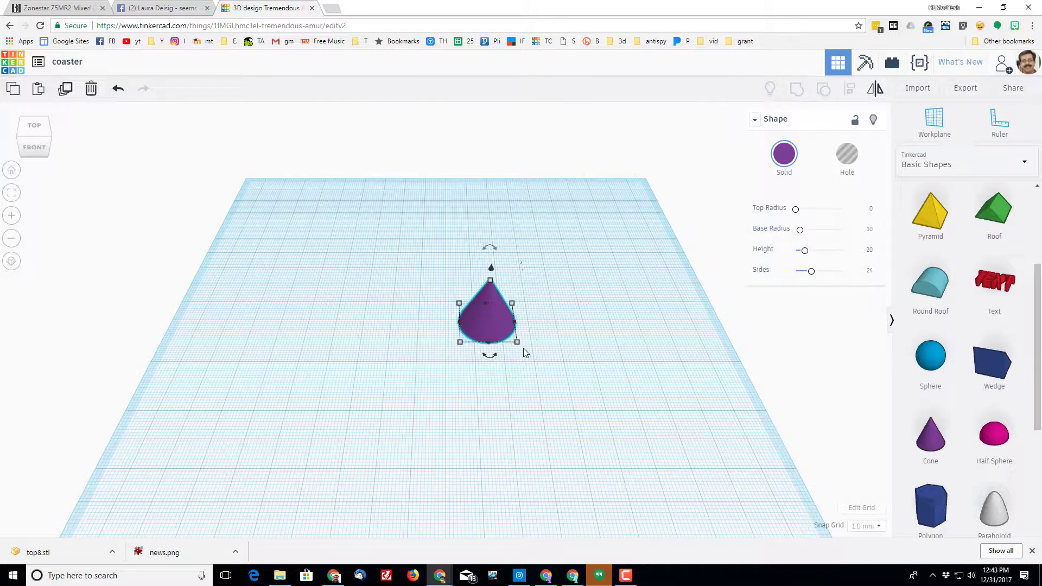
click(861, 209)
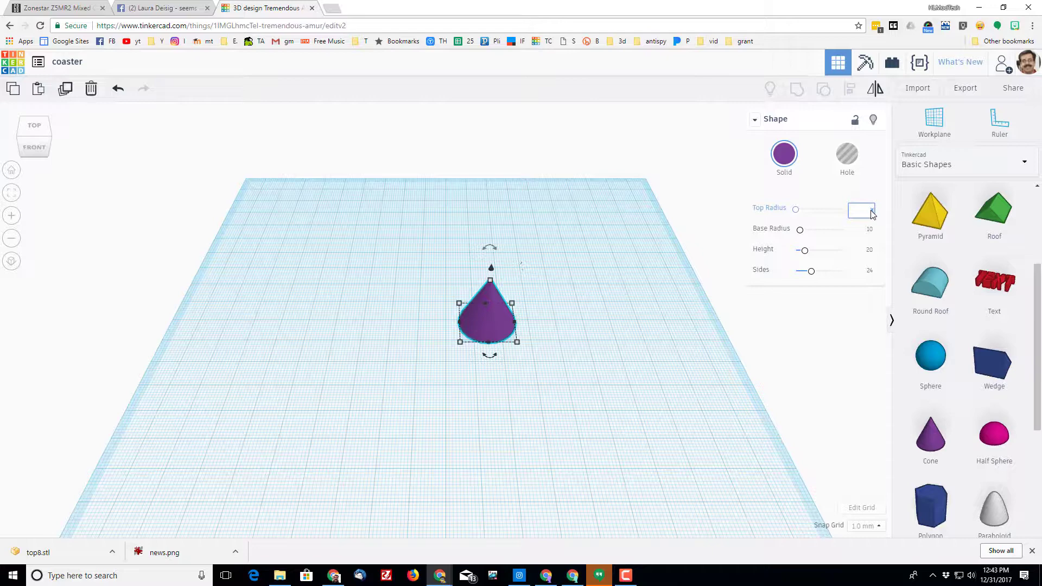
text(40)
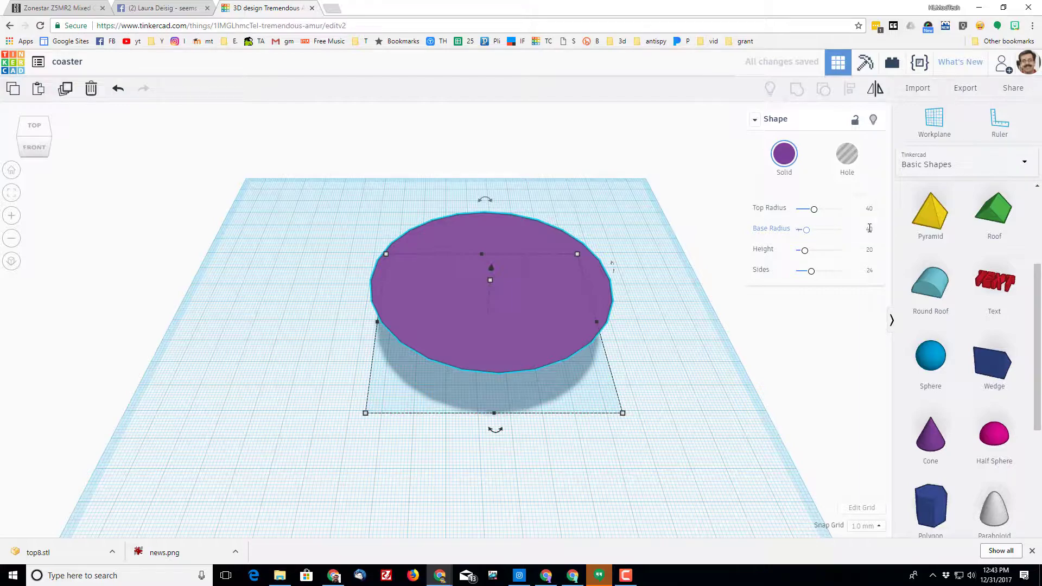
click(861, 251)
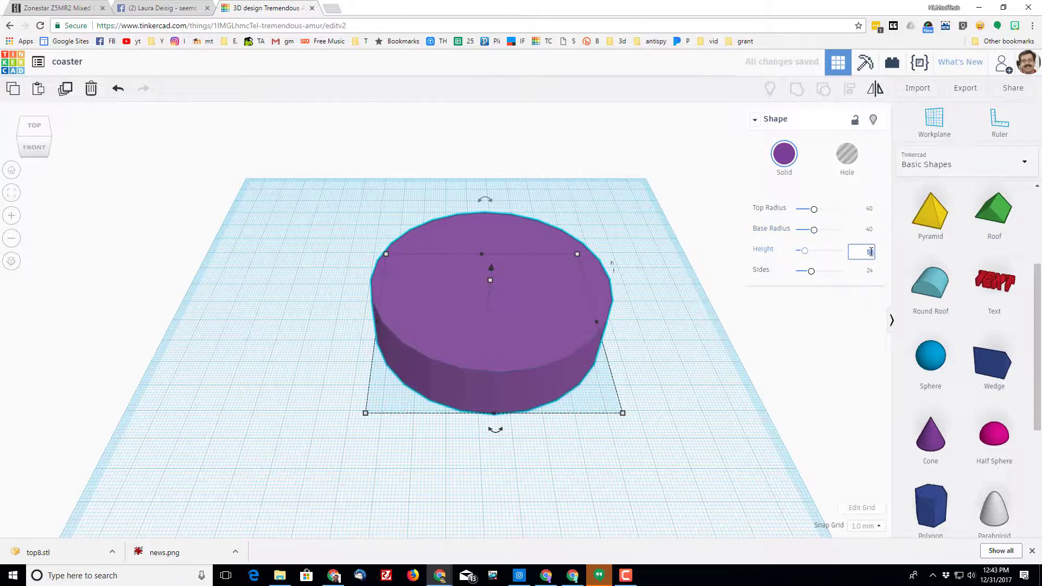
text(2)
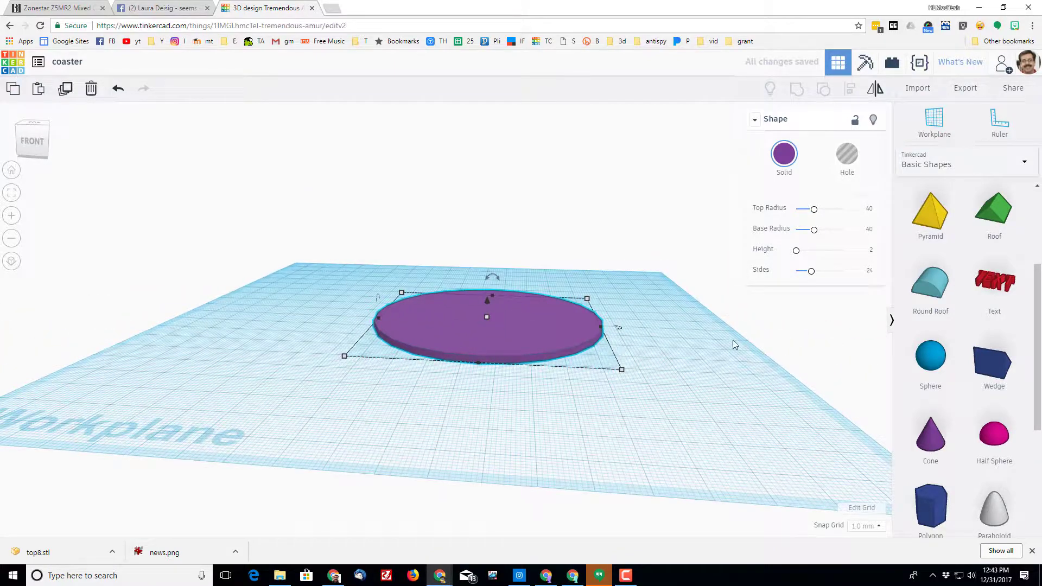
mouse_move(677, 378)
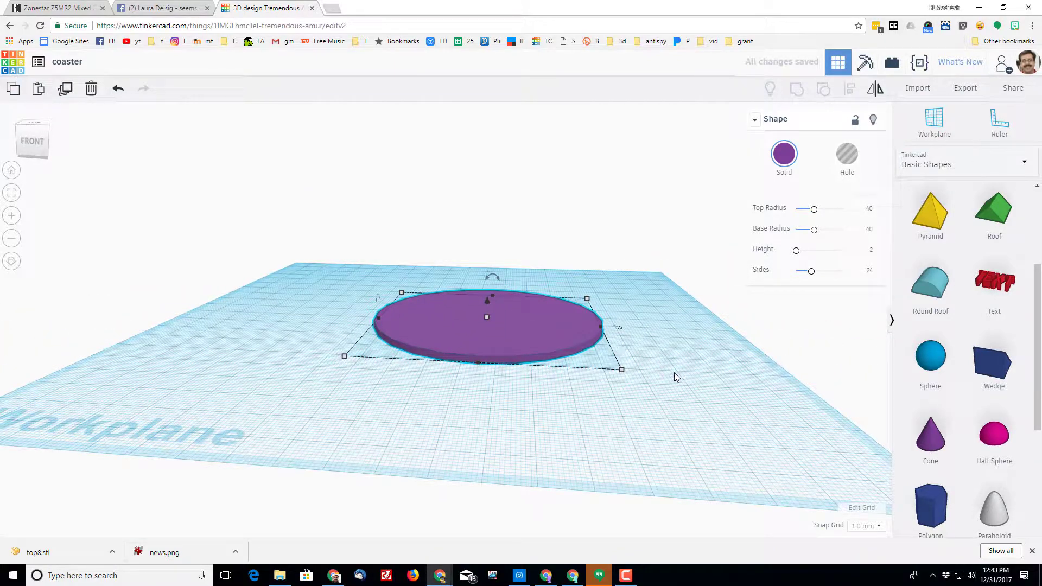
click(861, 271)
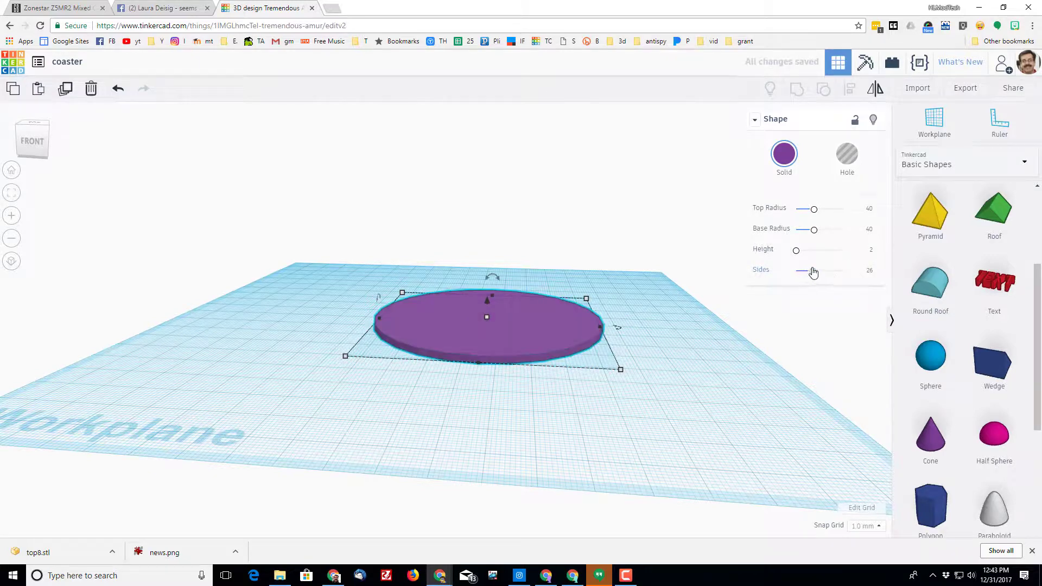
drag(813, 271, 843, 270)
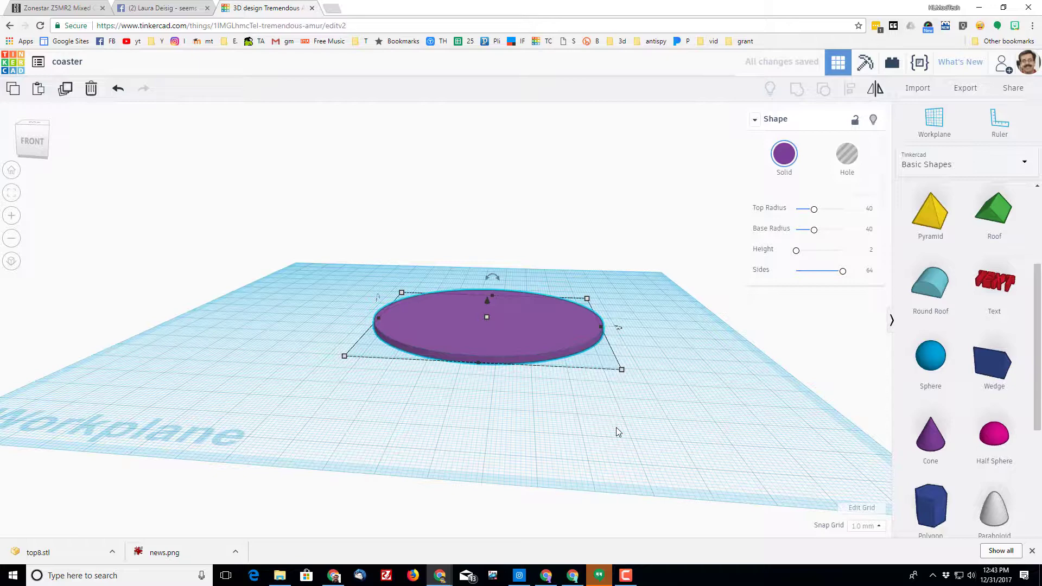
scroll(down, 3)
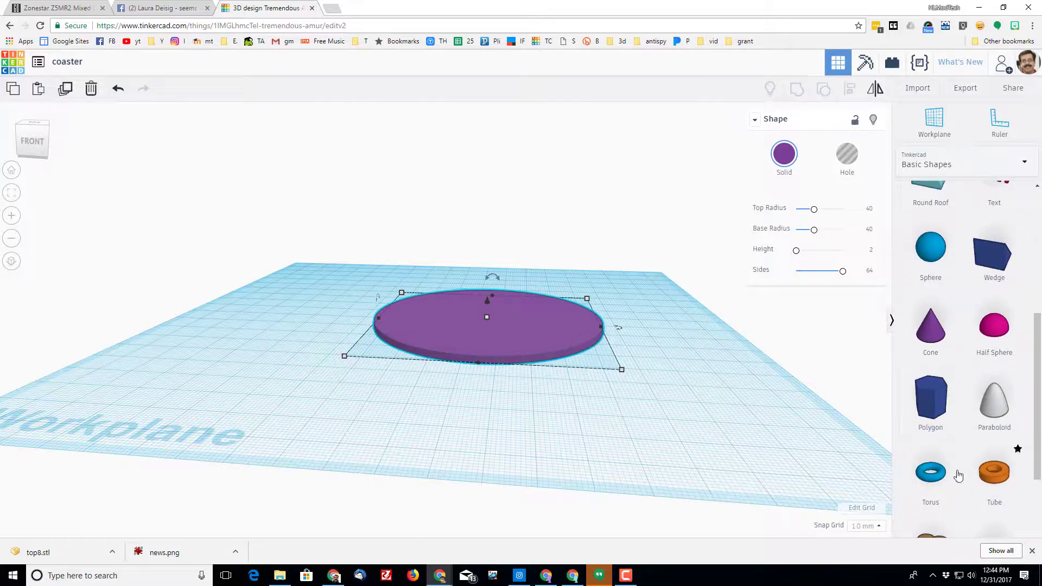
mouse_move(499, 351)
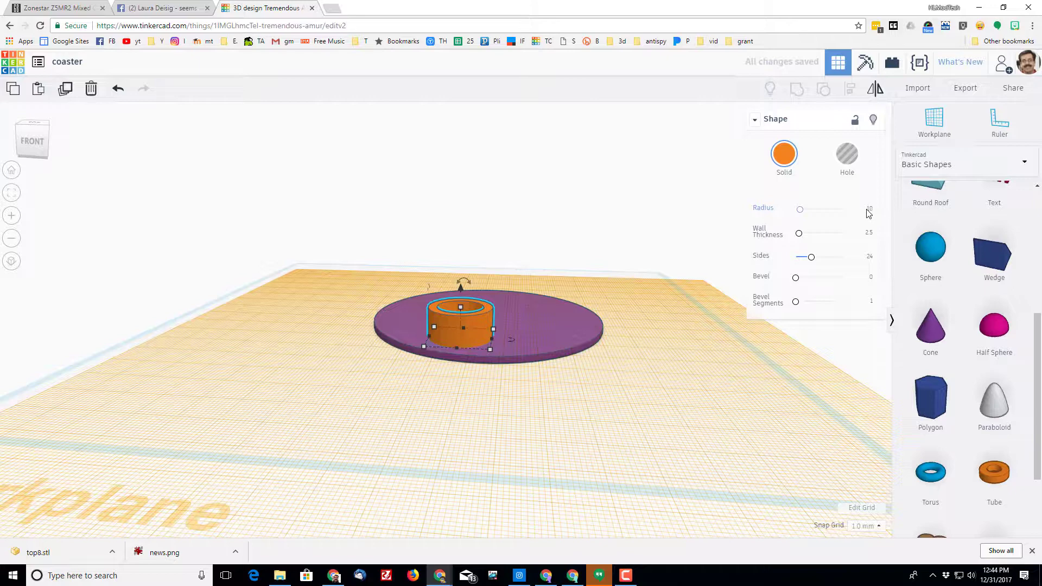
Add a tube ring with radius 40, wall 2, 64 sides, bevel 1, height 2.
click(861, 210)
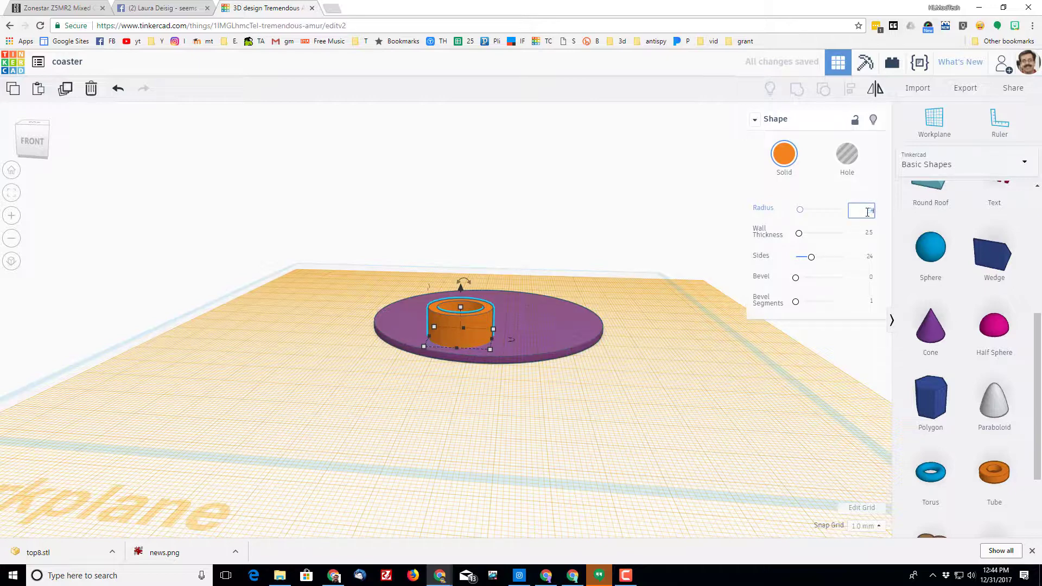
text(40)
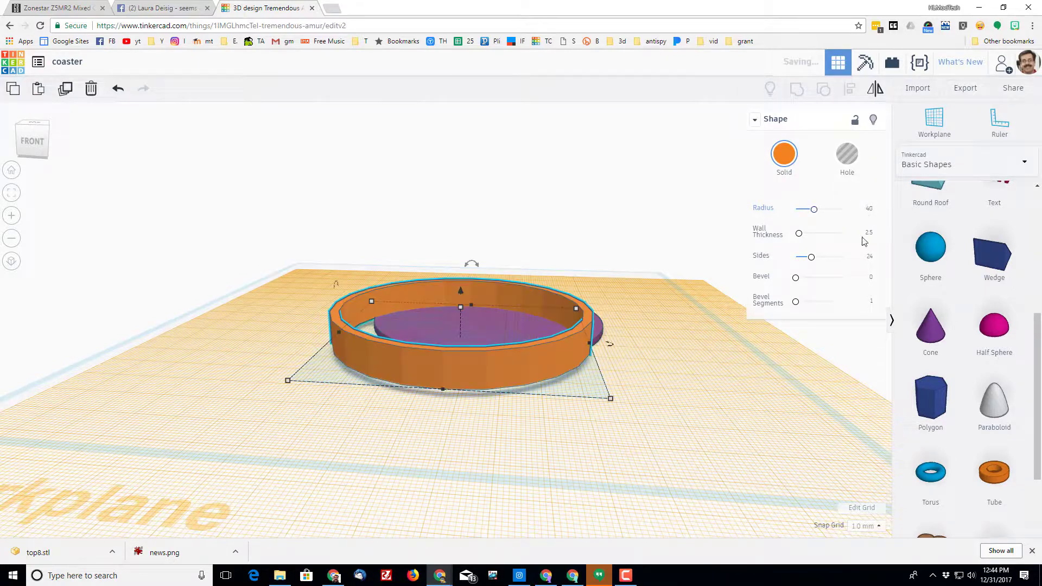
click(861, 235)
text(2)
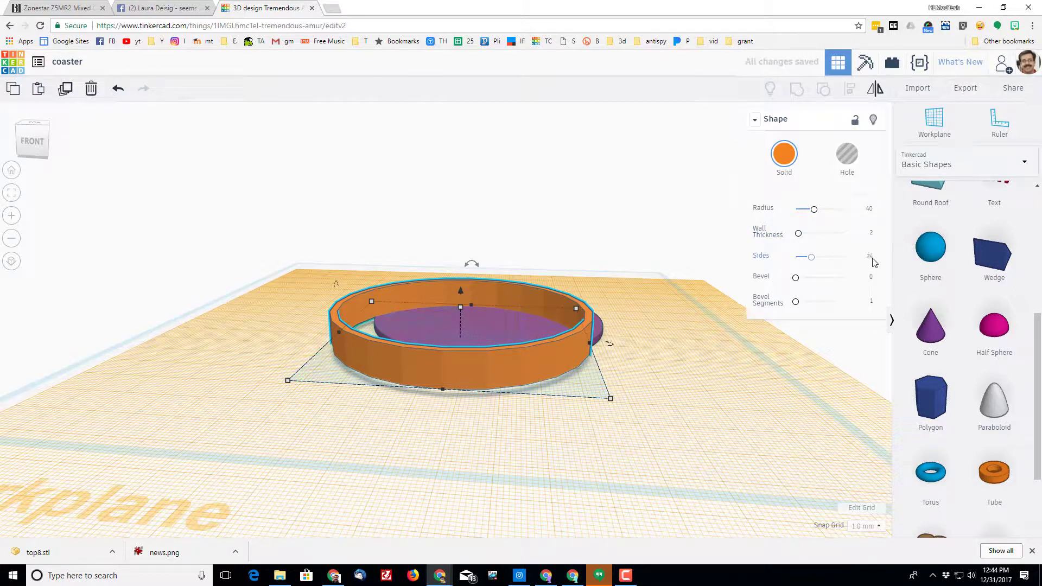
drag(809, 257, 842, 256)
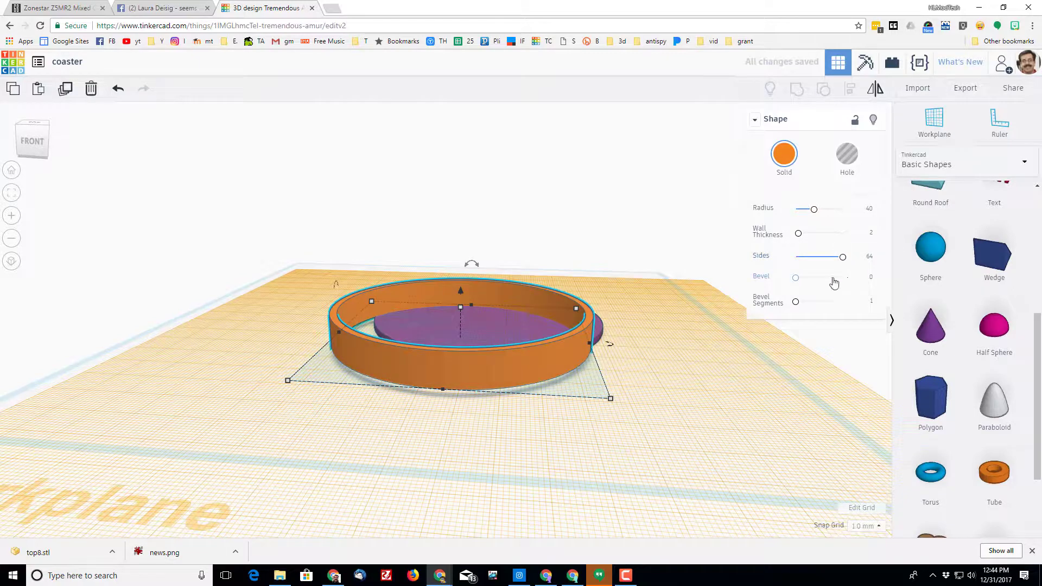
mouse_move(820, 282)
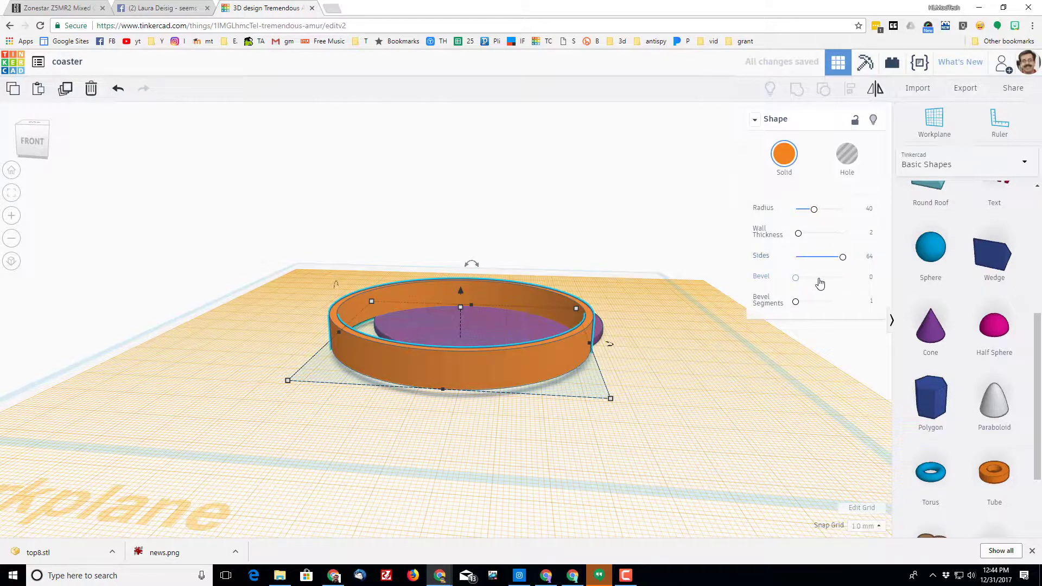
drag(796, 278, 800, 277)
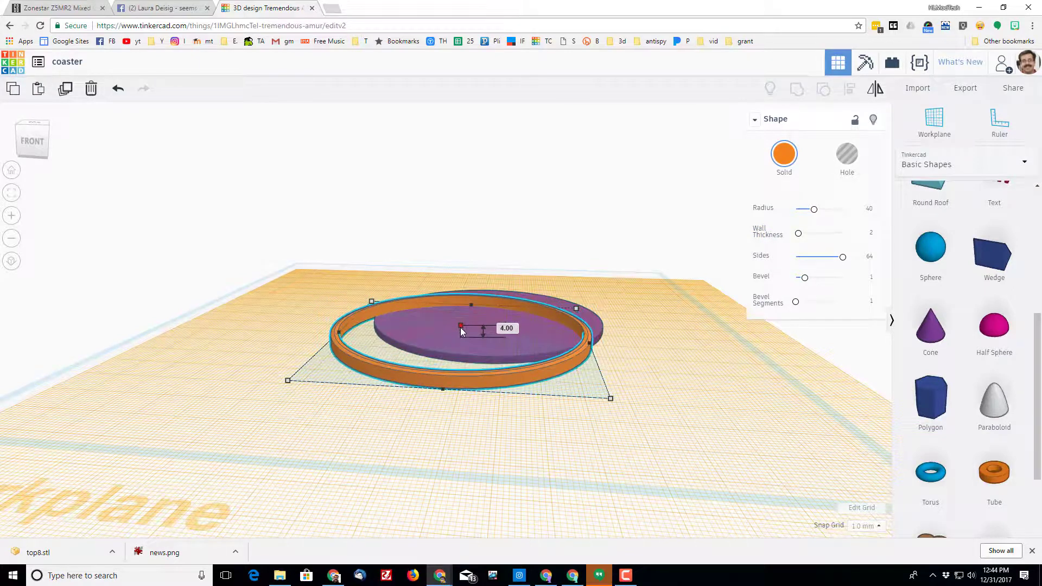
drag(461, 325, 482, 331)
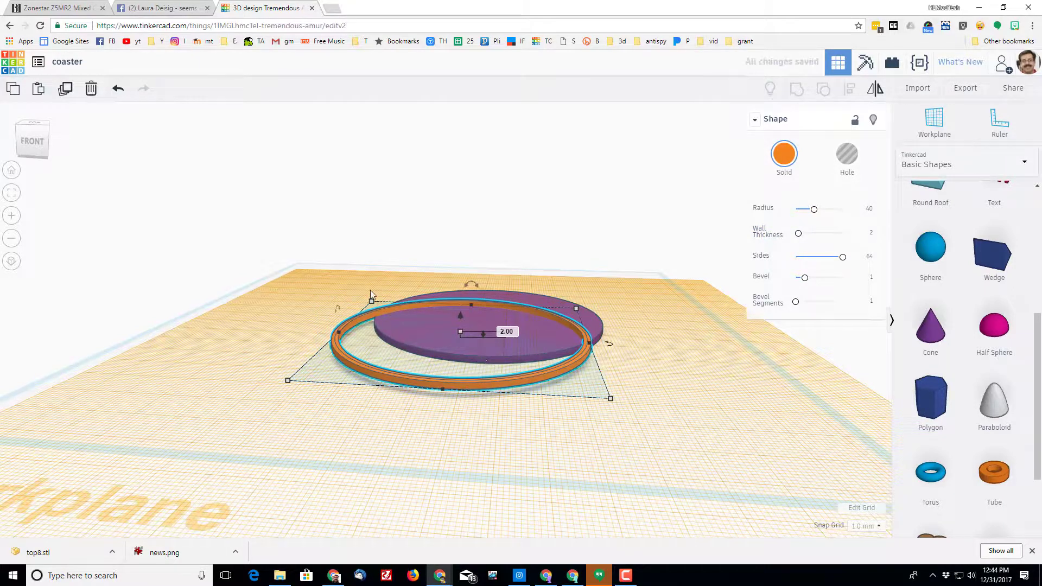
click(350, 259)
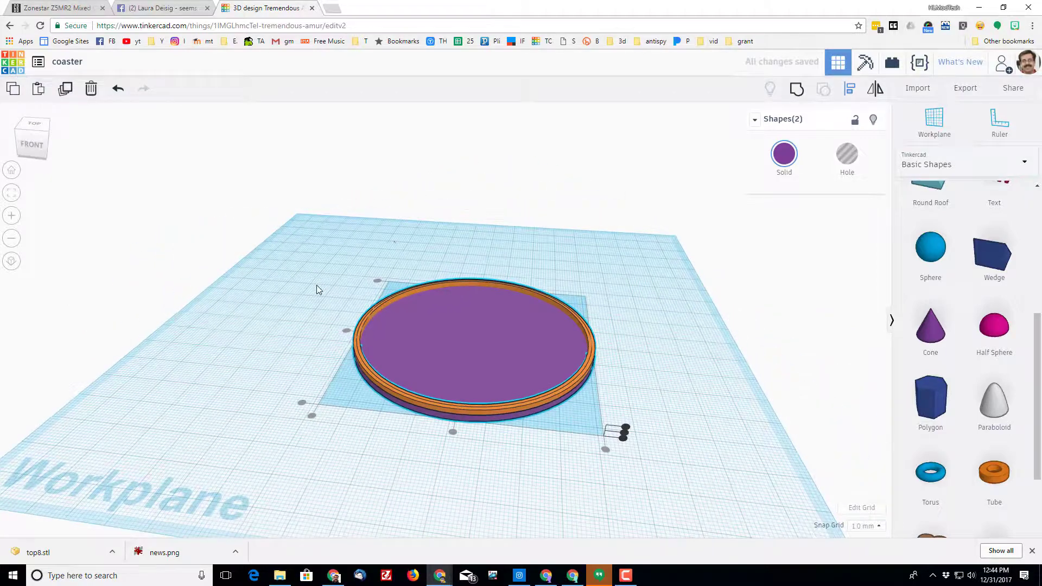
mouse_move(326, 255)
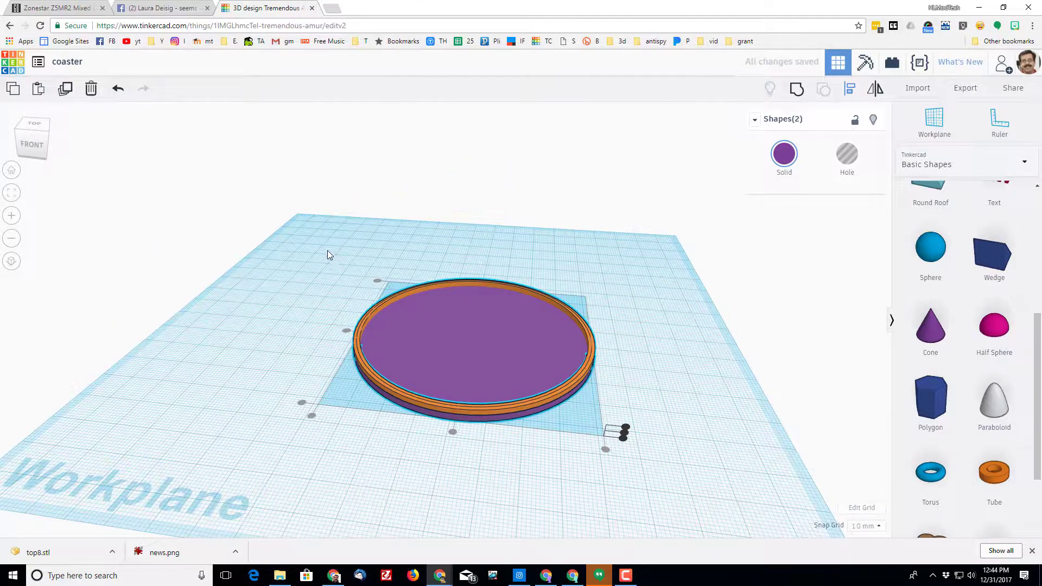
mouse_move(797, 89)
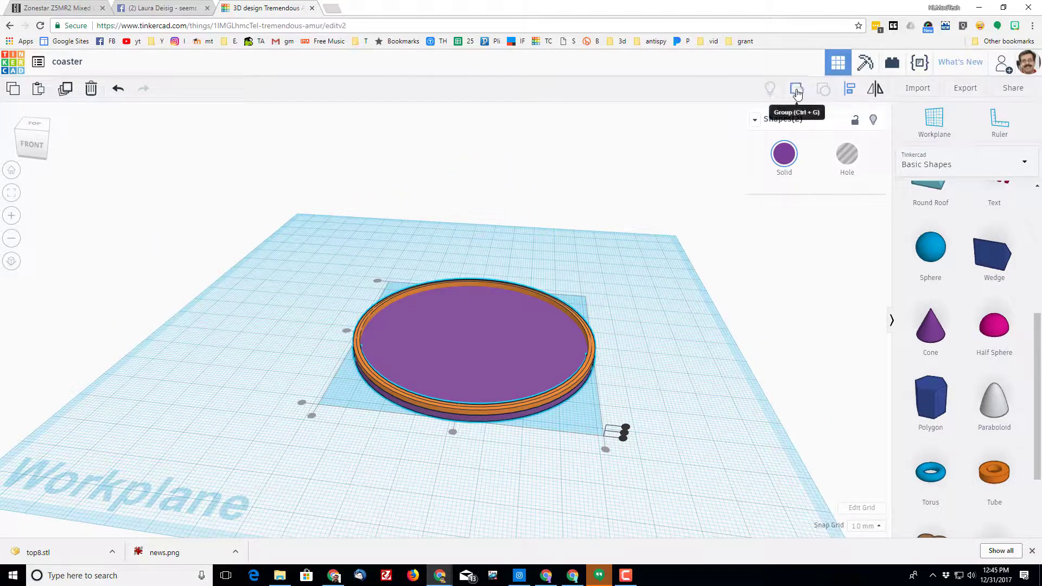
Group the purple disc and orange ring into one coaster shape.
click(797, 89)
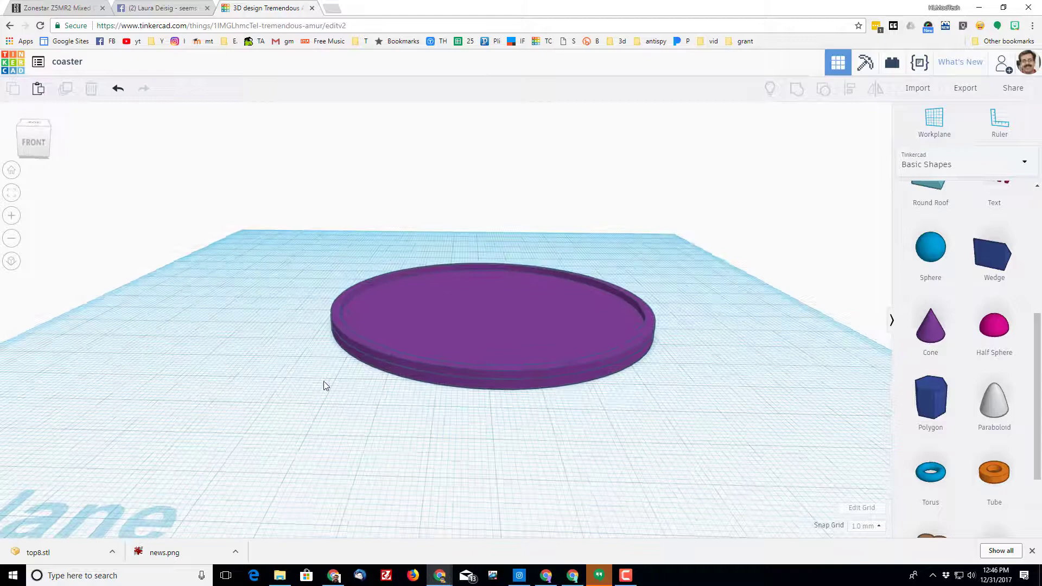
Make the coaster blue, then place and delete a trial Text shape.
click(488, 323)
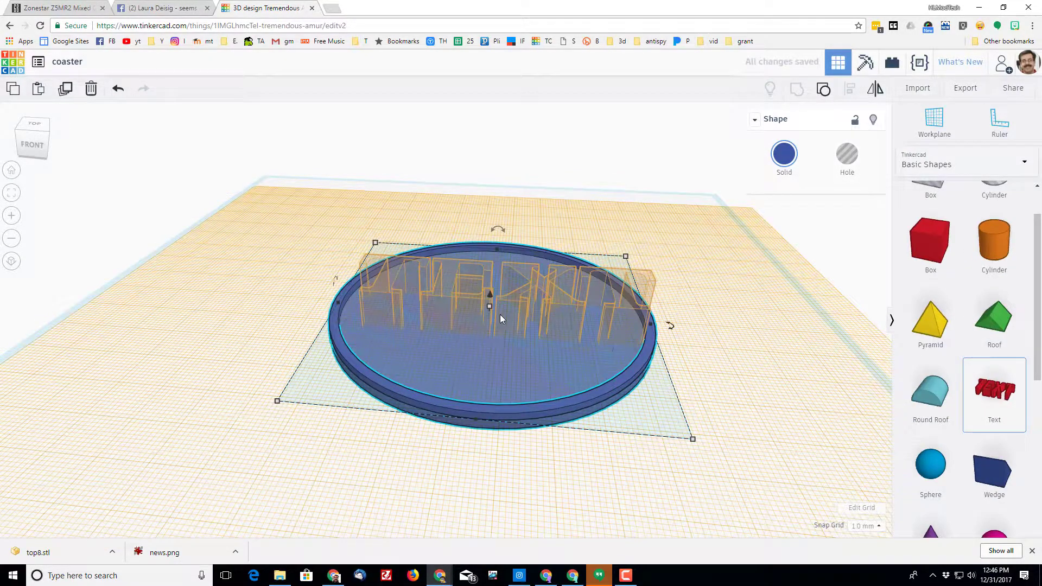
click(993, 389)
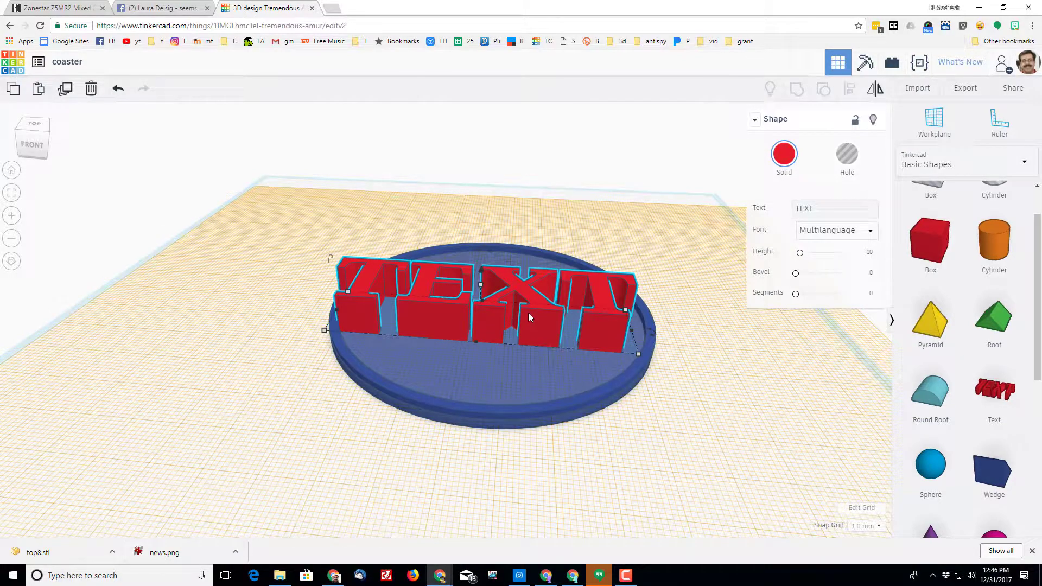
key(Delete)
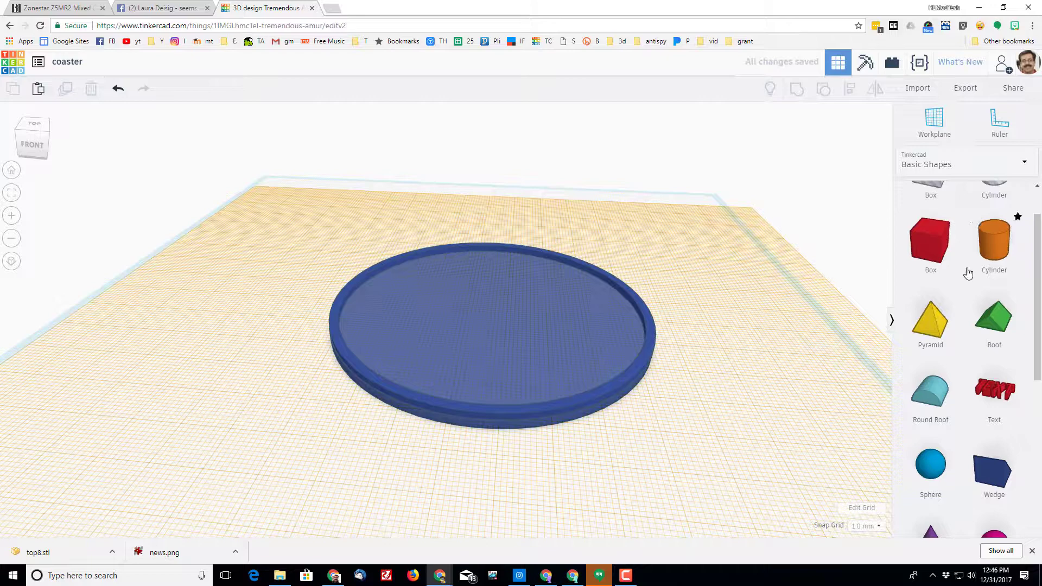
Place a Curved Words shape from Community Shape Generators onto the coaster.
click(966, 164)
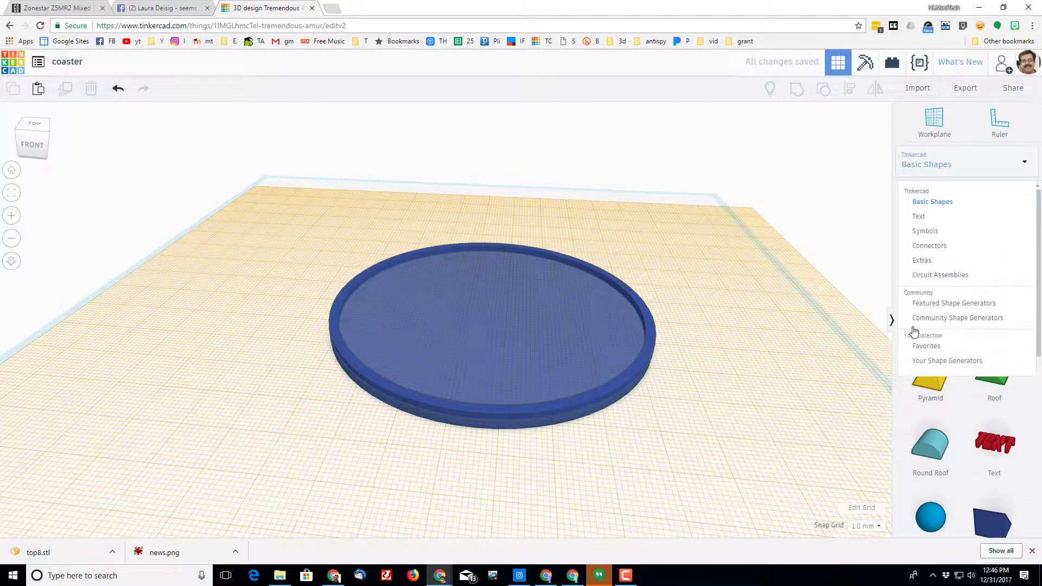
click(957, 318)
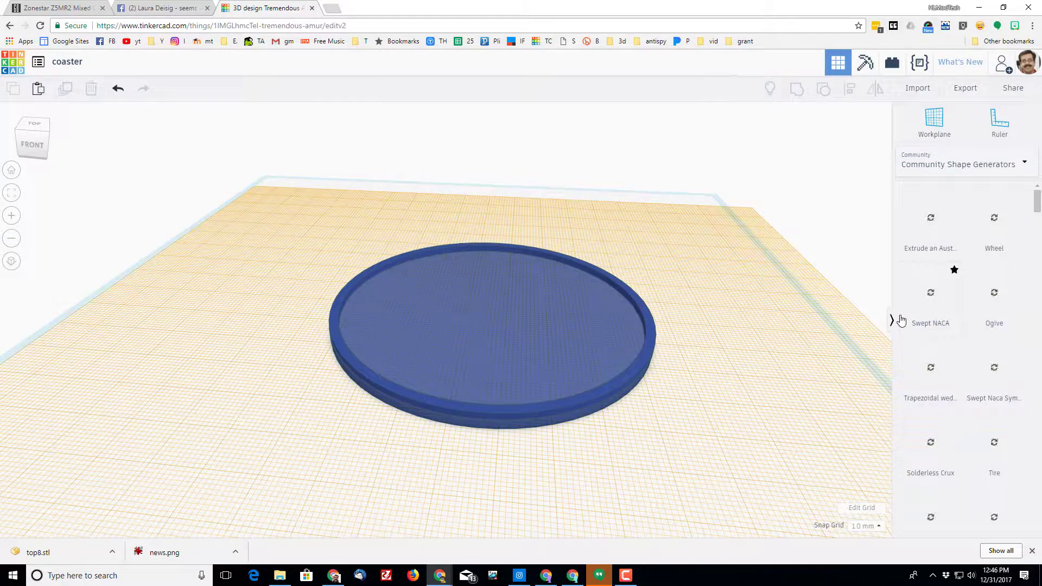
scroll(down, 3)
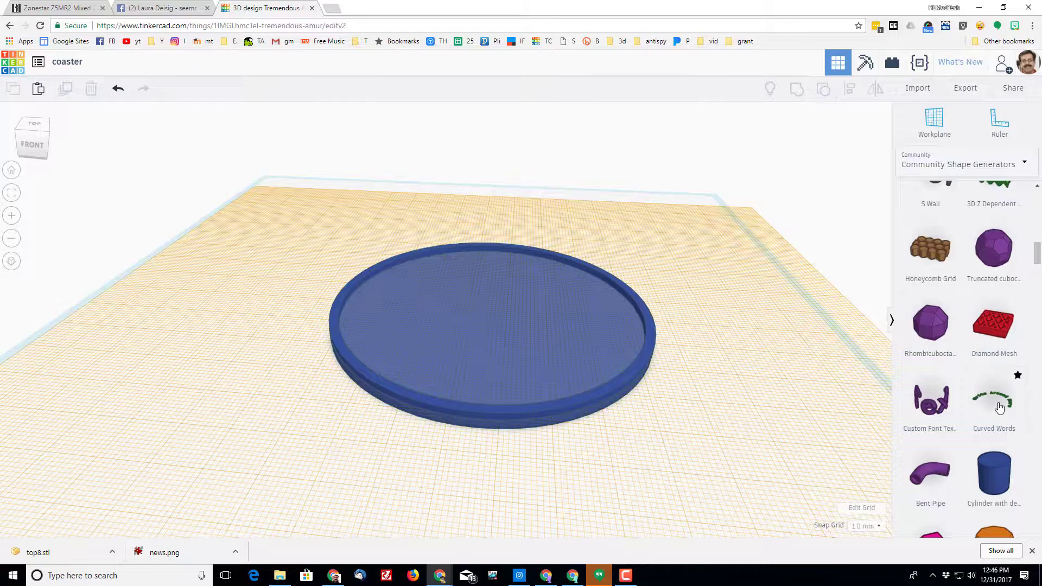
click(994, 398)
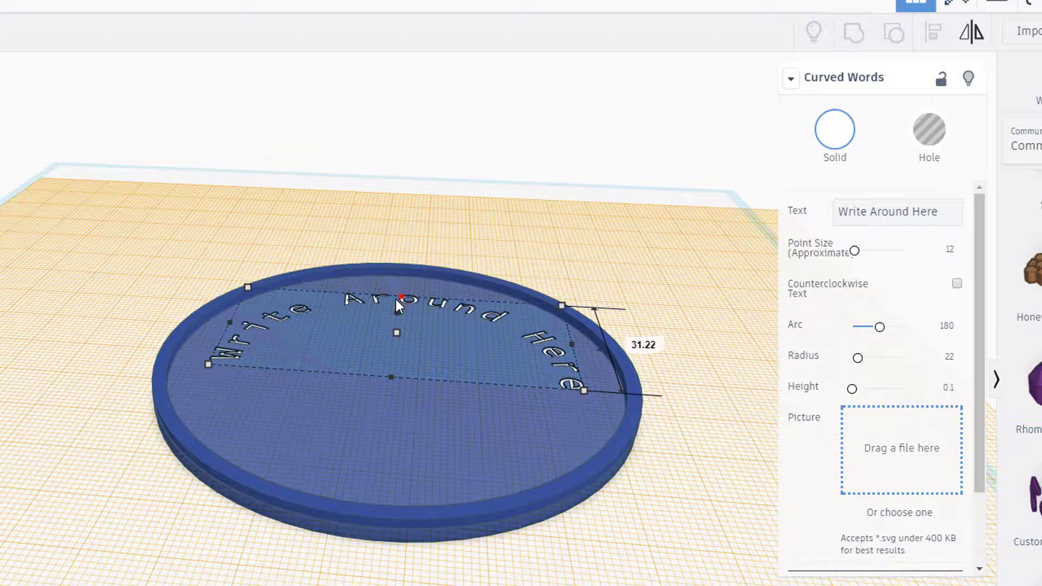
Change the curved text to 'HLModTech', size 15, height 1.5, and make it a hole.
click(897, 212)
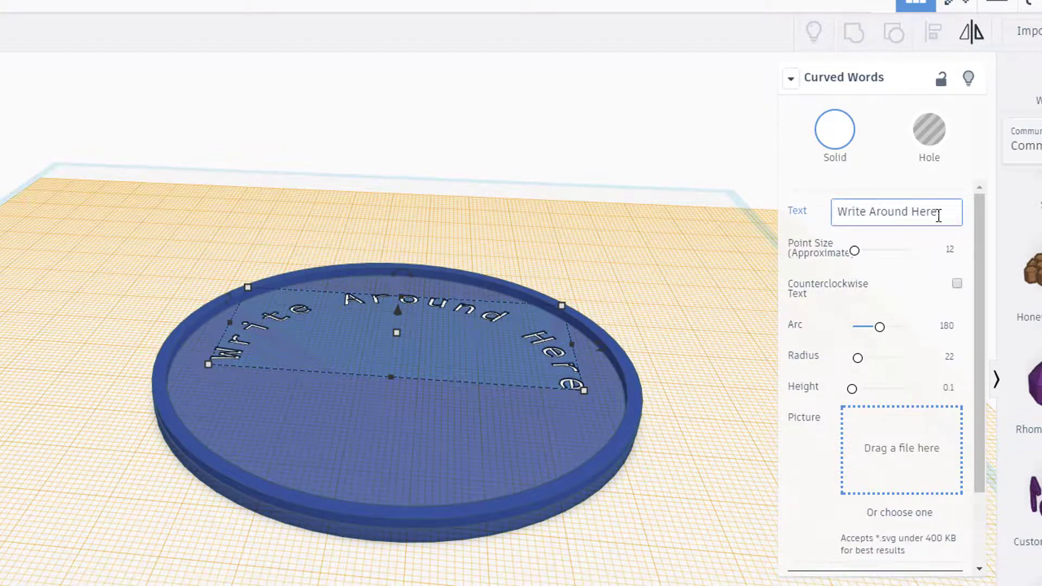
triple_click(896, 212)
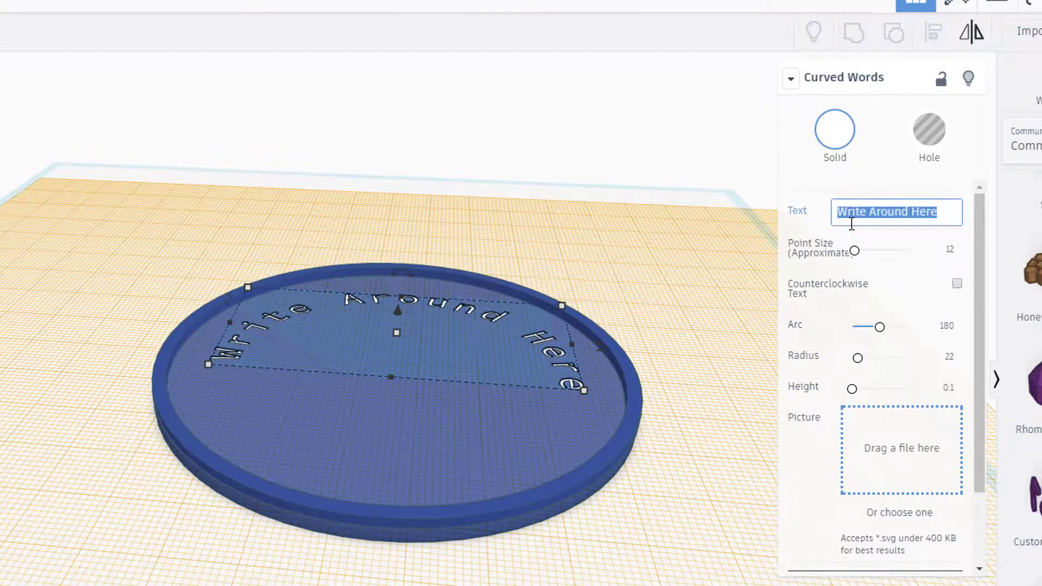
text(HLModTech)
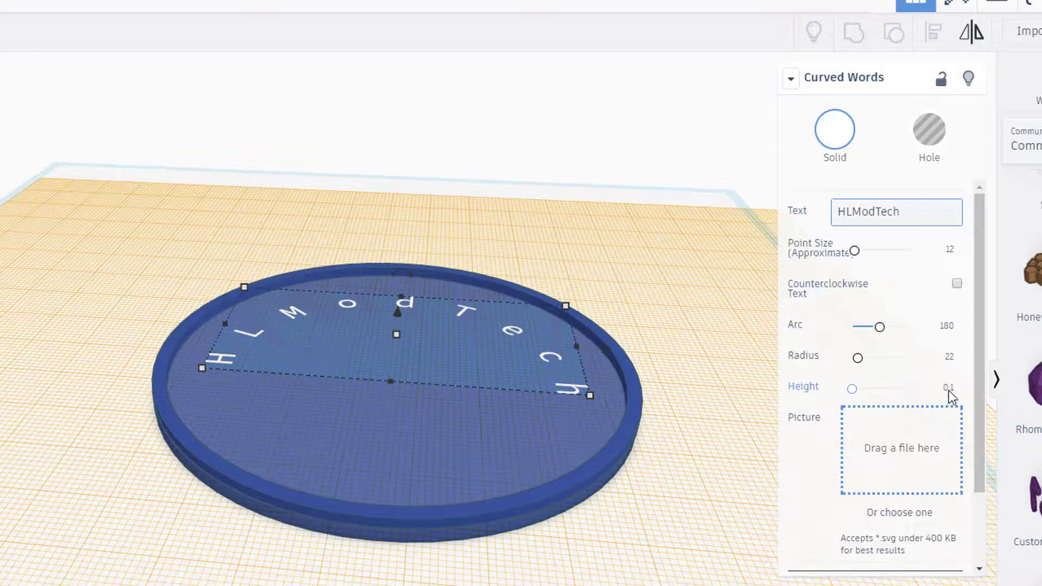
click(937, 391)
text(15)
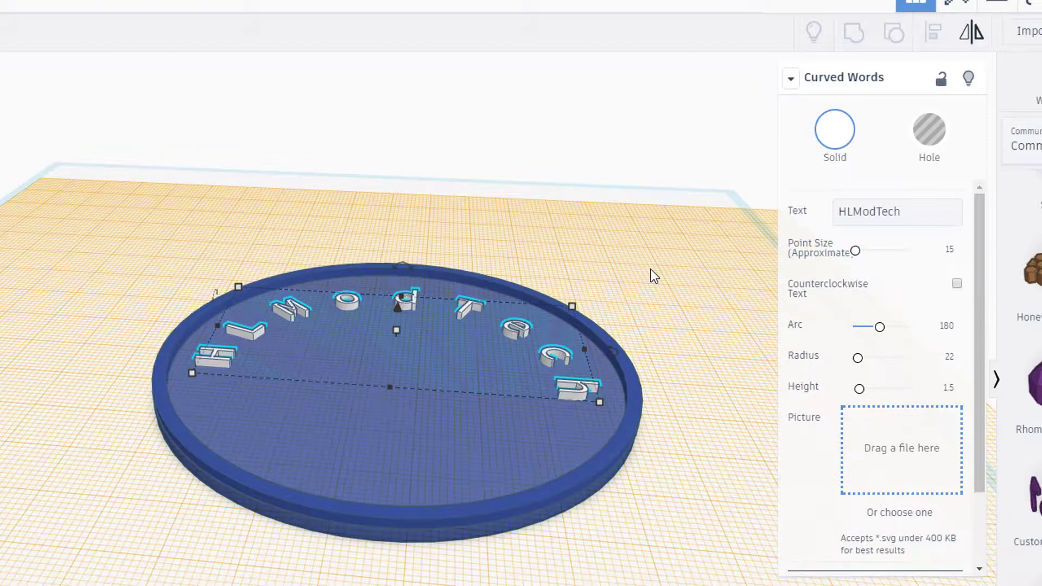
click(928, 130)
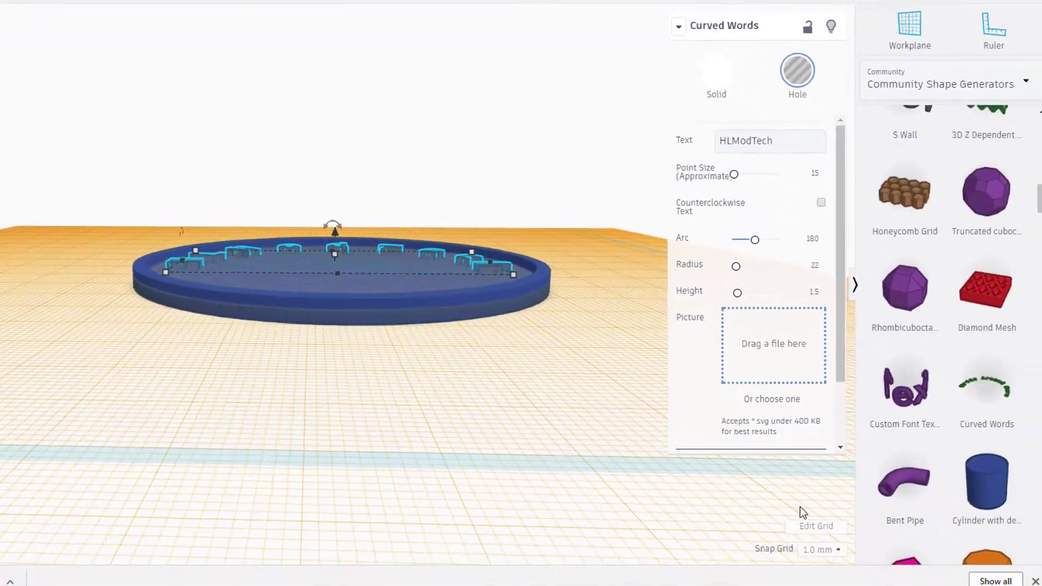
Set snap grid to 0.5 mm and sink the HLModTech text 0.5 mm into the coaster.
click(821, 548)
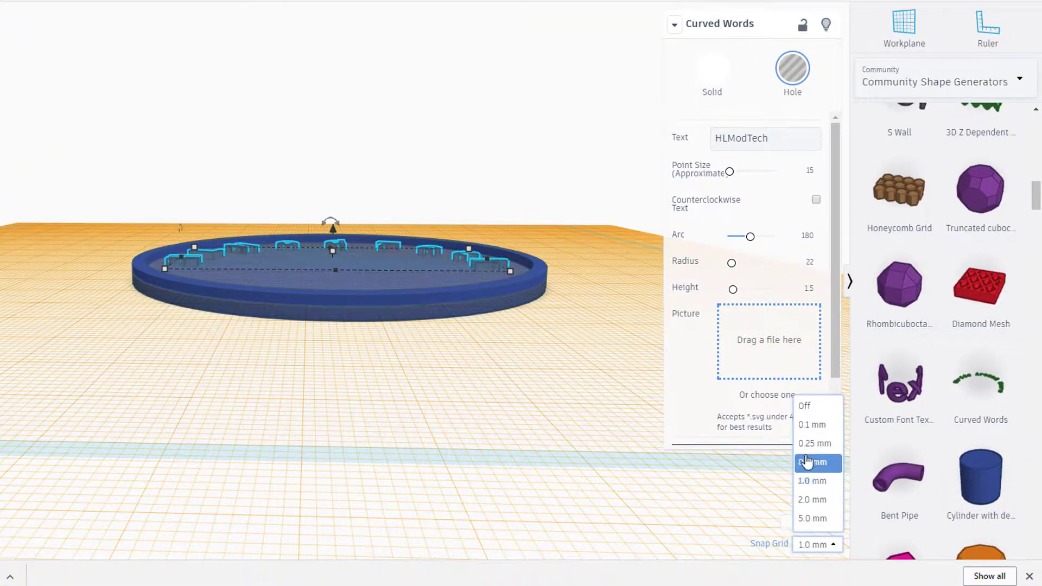
click(812, 463)
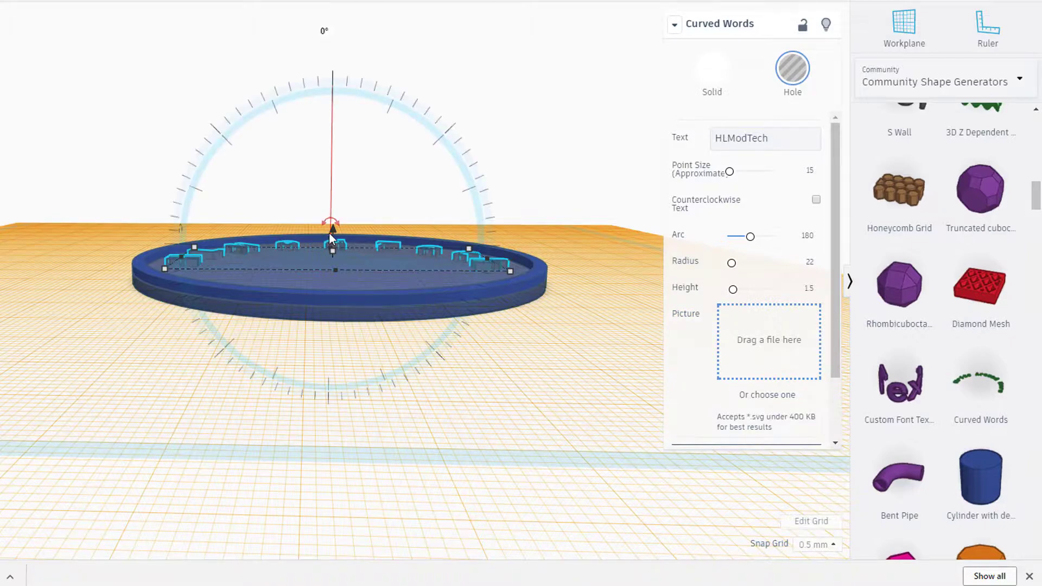
drag(332, 239, 332, 236)
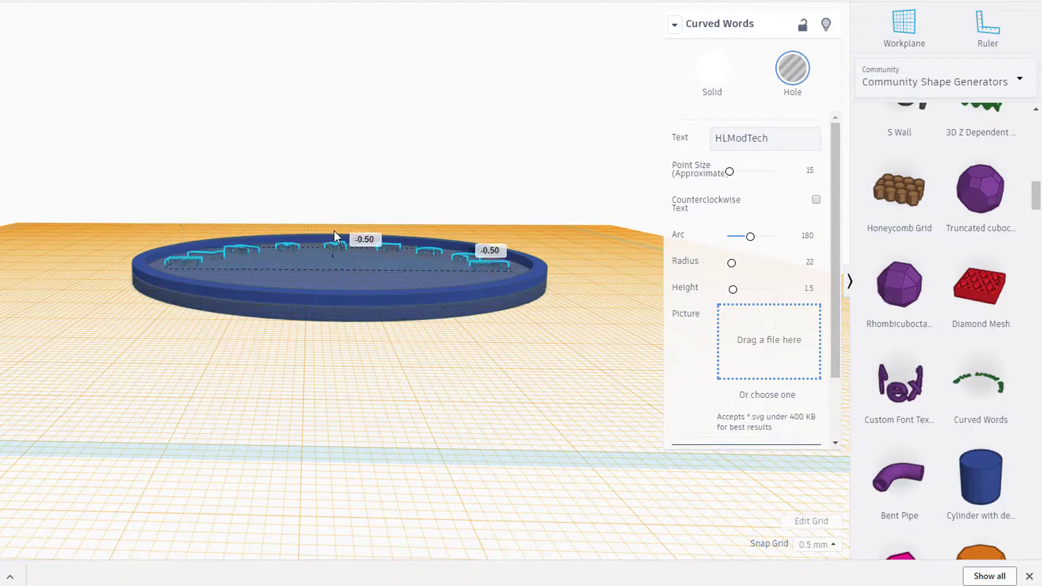
drag(332, 236, 332, 243)
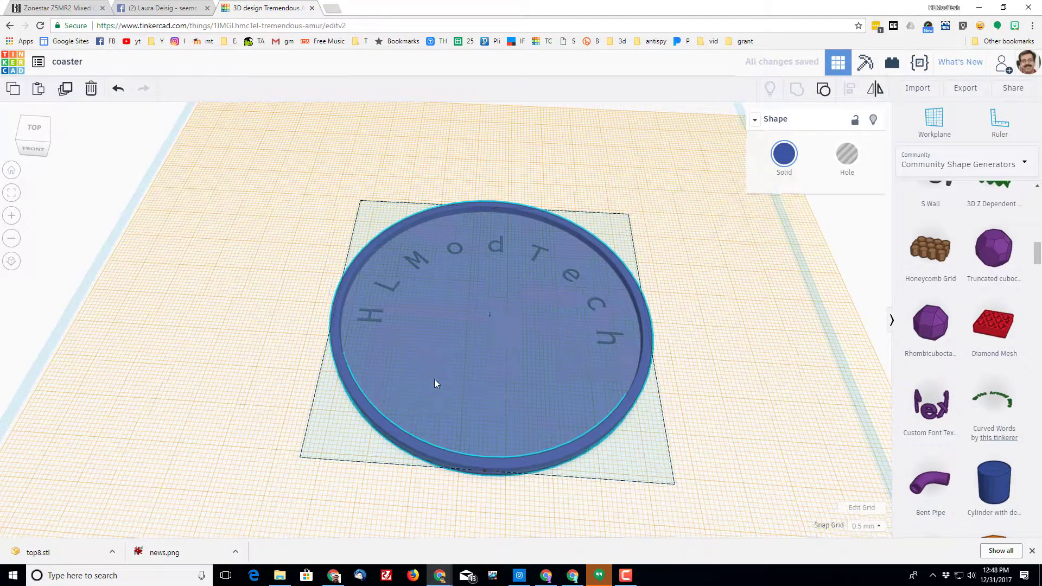
drag(436, 383, 399, 375)
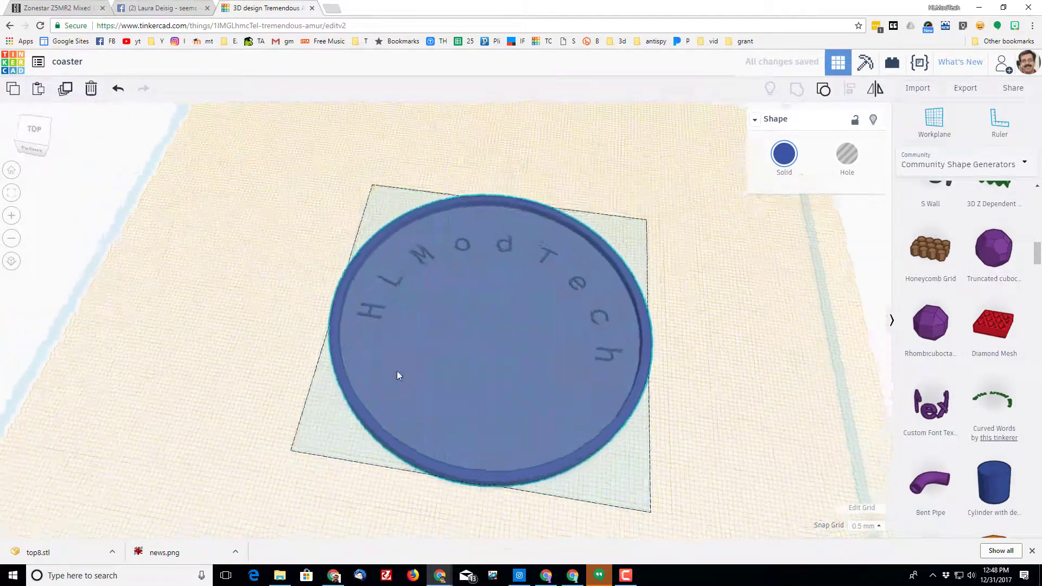